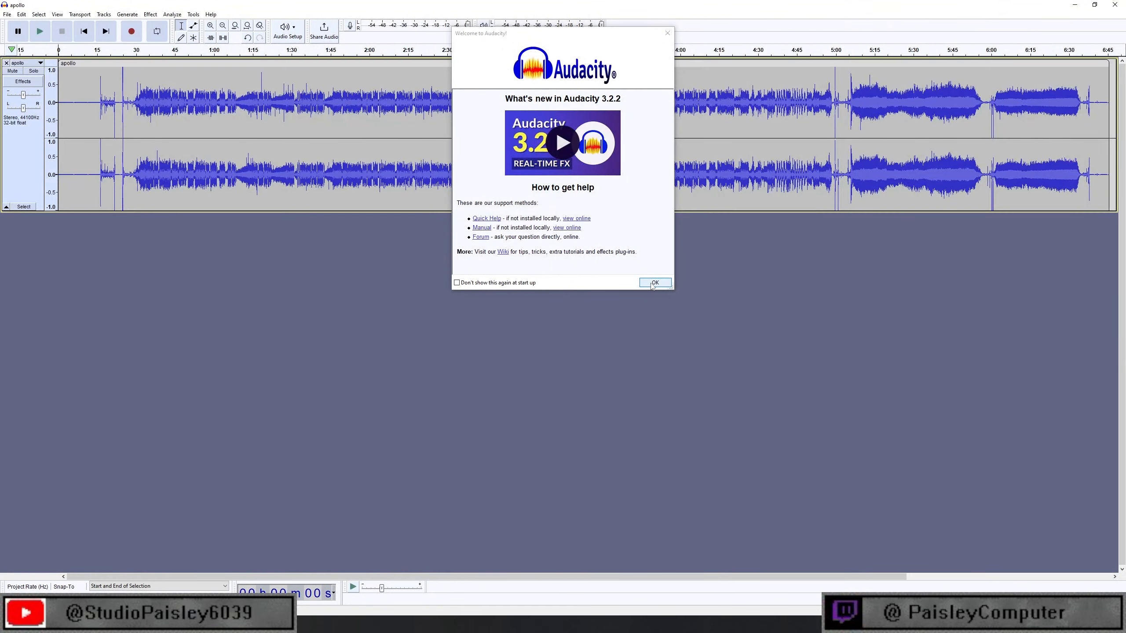
Dismiss the Welcome dialog and zoom toward the start of the apollo track
click(655, 283)
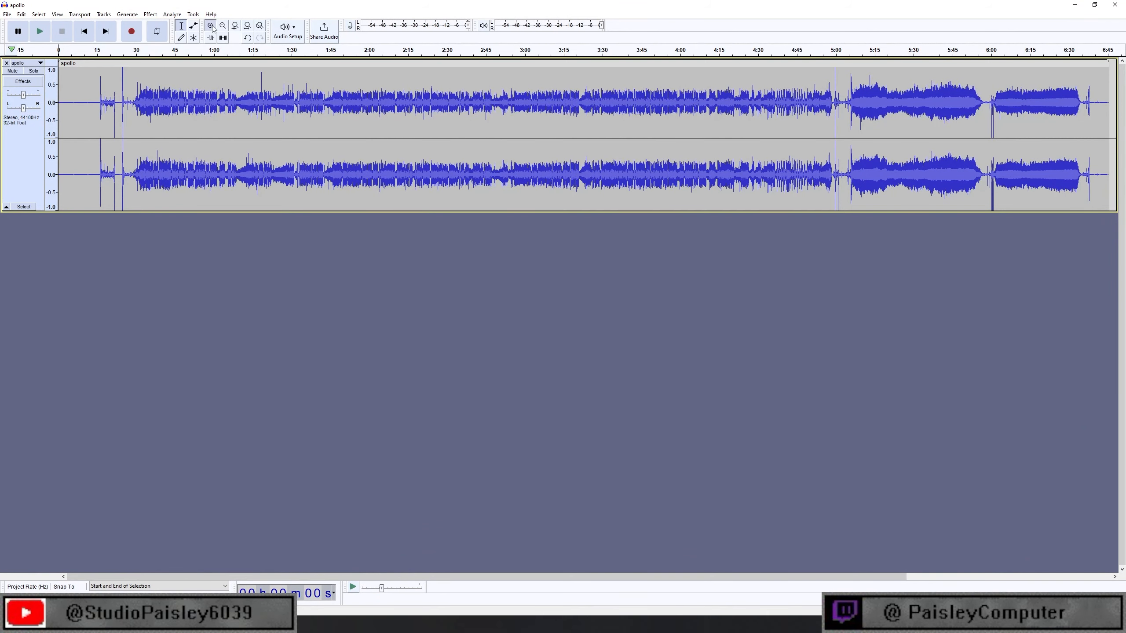
click(210, 26)
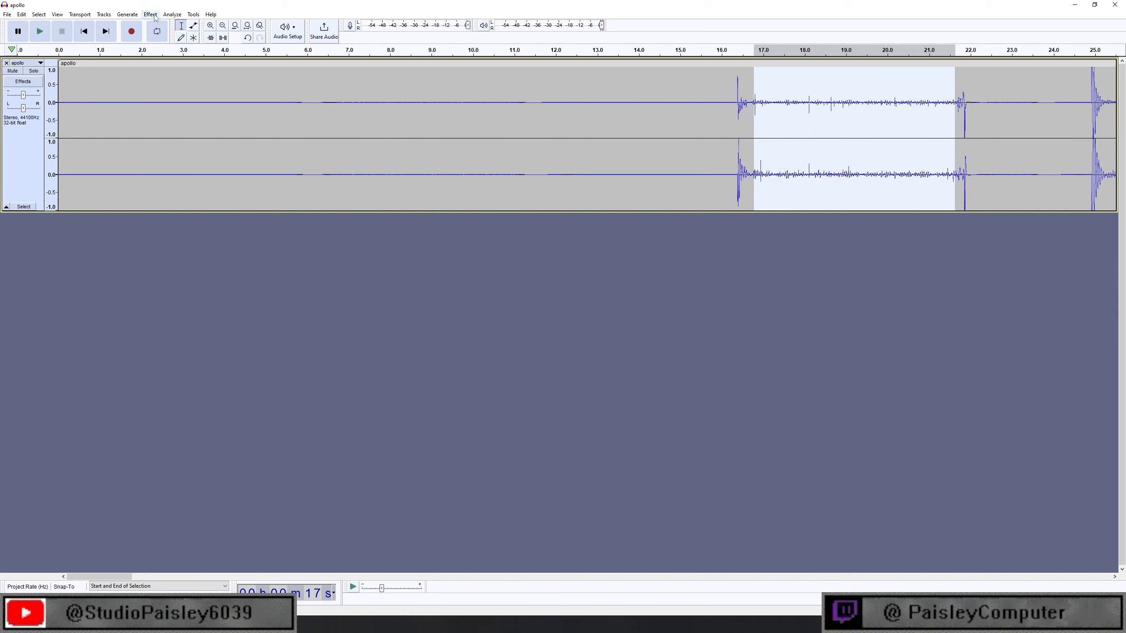
Bring up the Effect menu with the 17–22 s static-only region selected
click(150, 14)
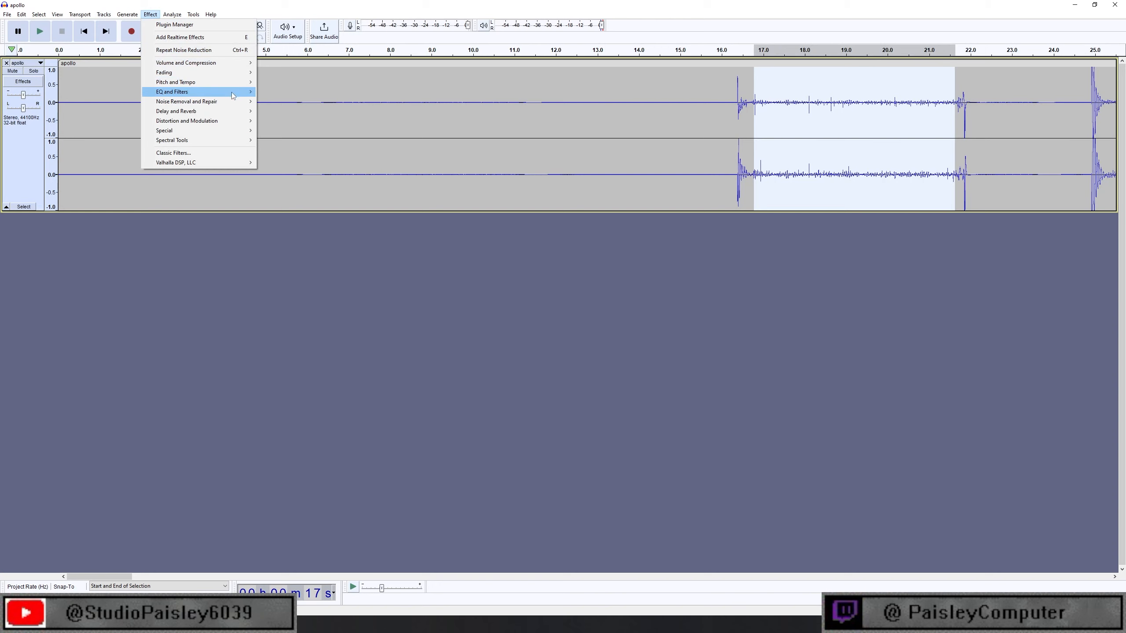
click(186, 101)
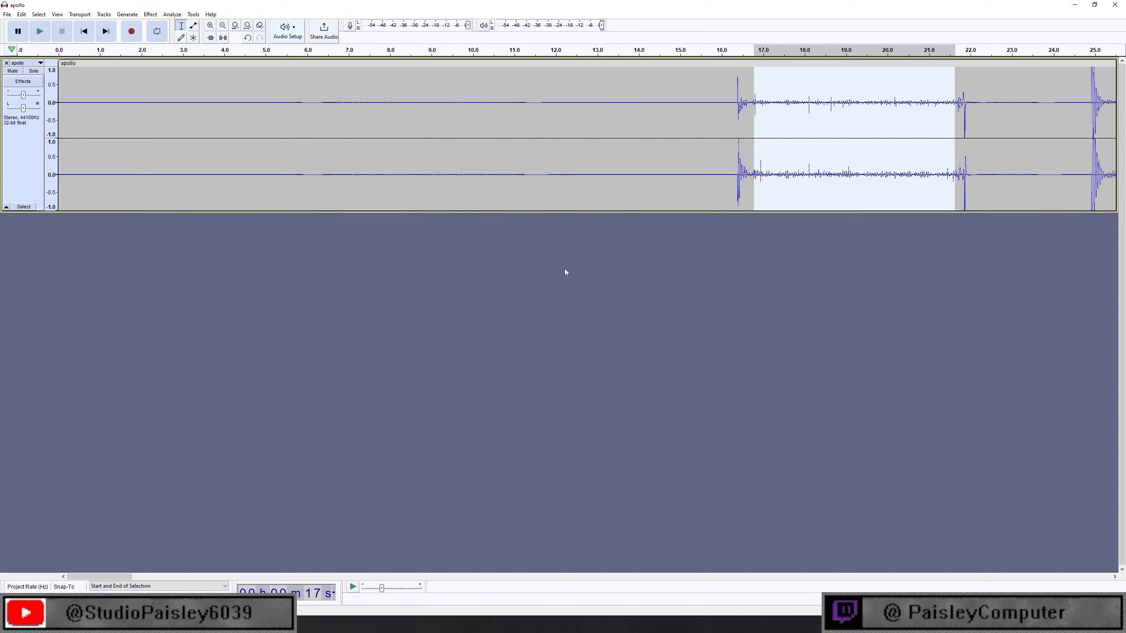
click(150, 14)
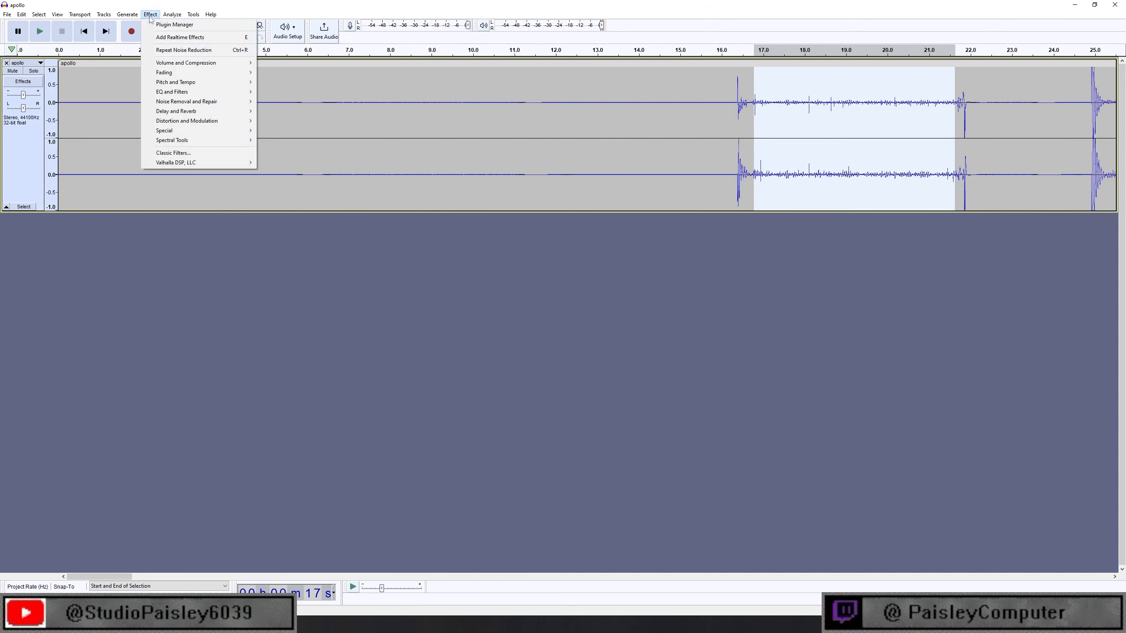
mouse_move(186, 101)
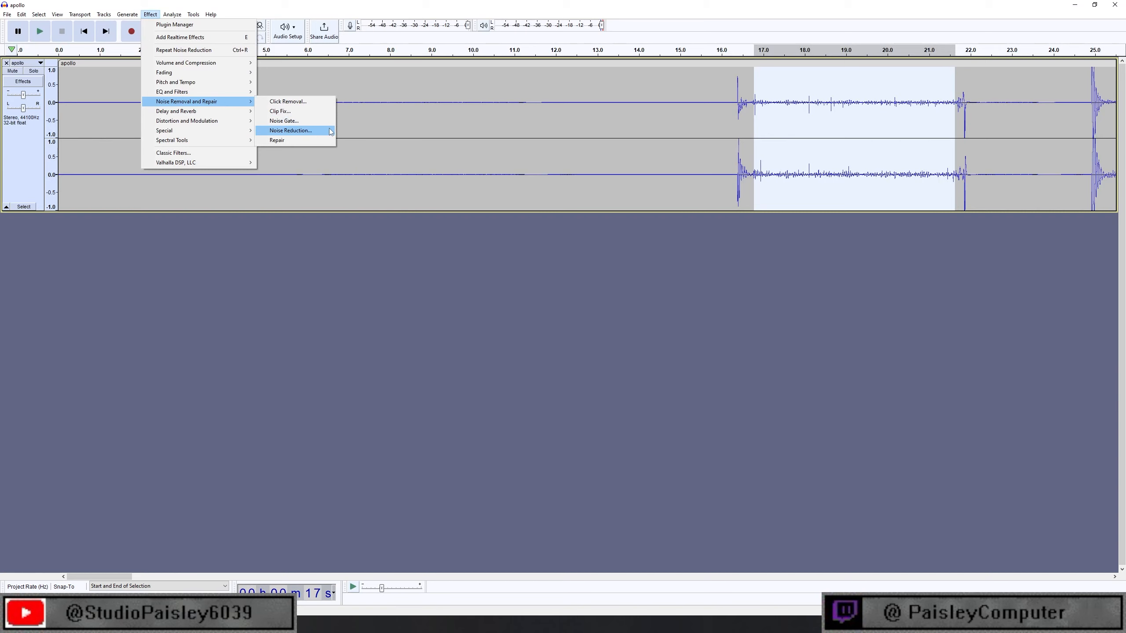
Run Noise Reduction on the 16–22 s quiet stretch after previewing, leaving it nearly flat
click(291, 130)
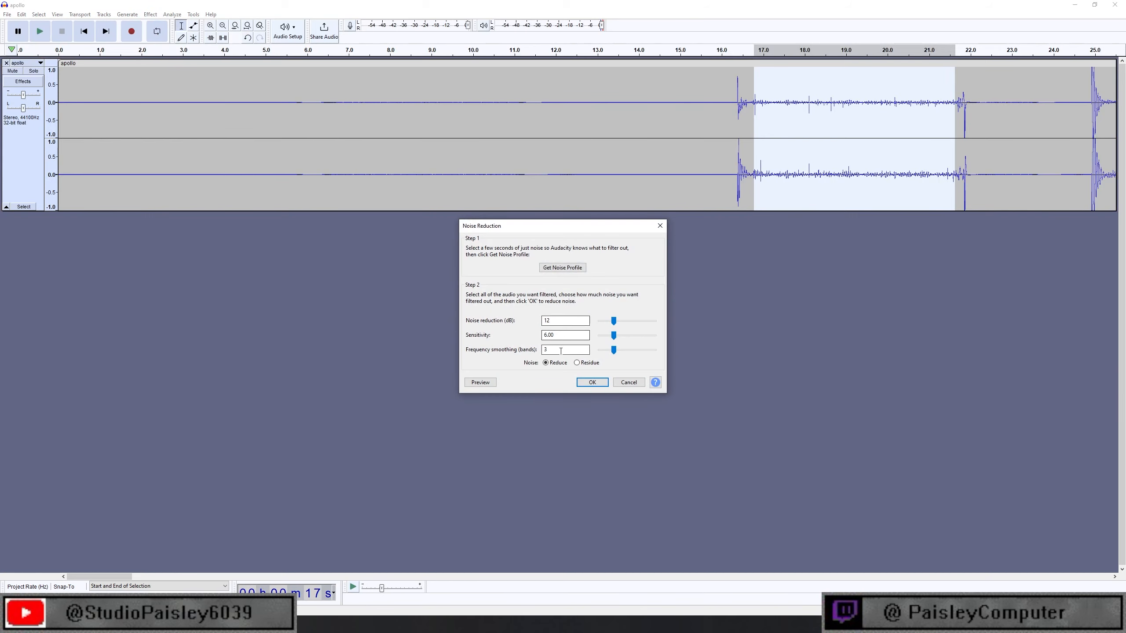
click(479, 381)
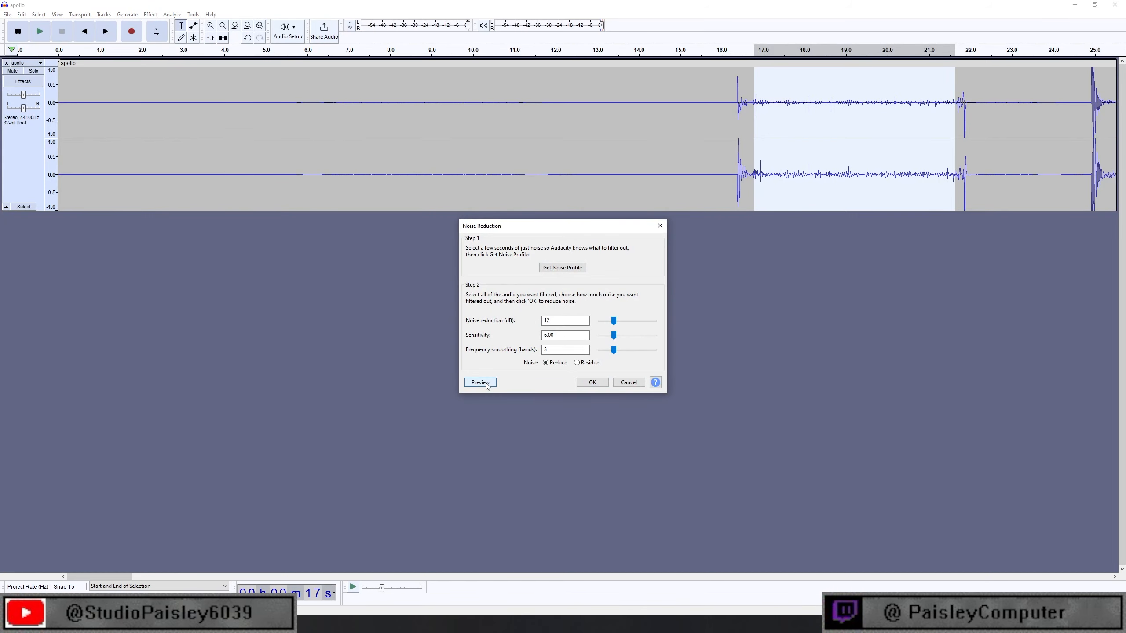
click(480, 382)
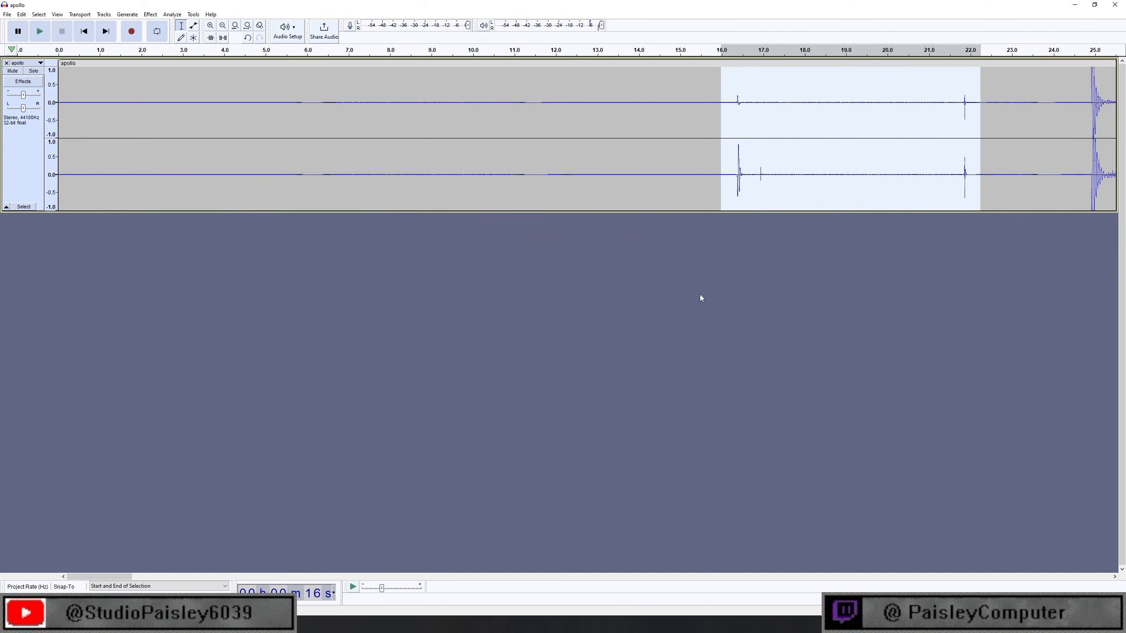
mouse_move(745, 151)
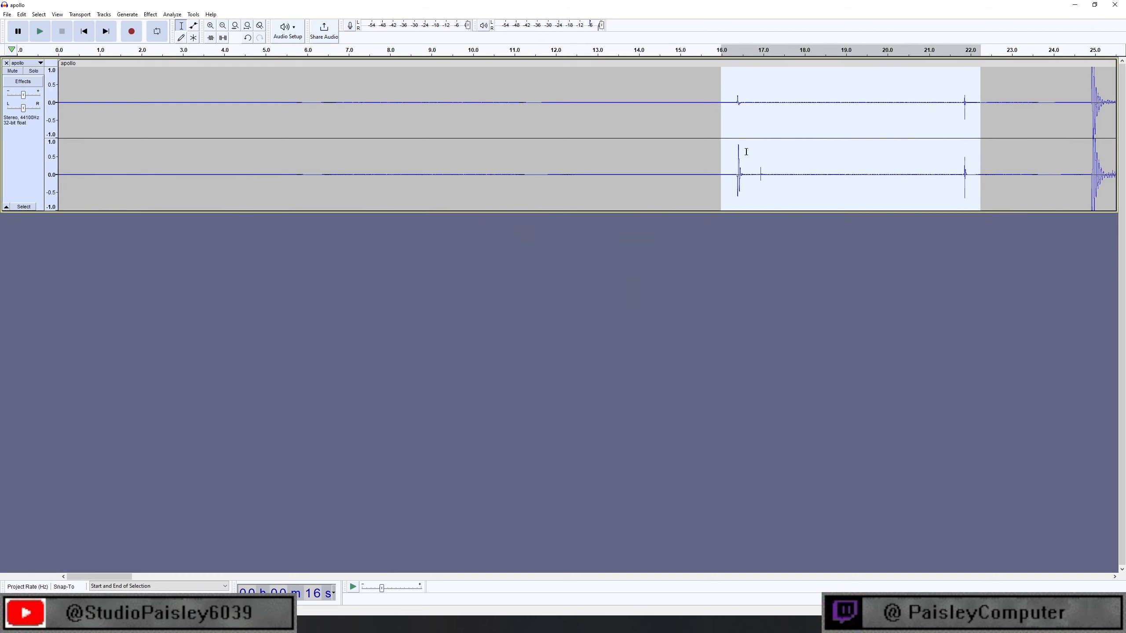
mouse_move(701, 153)
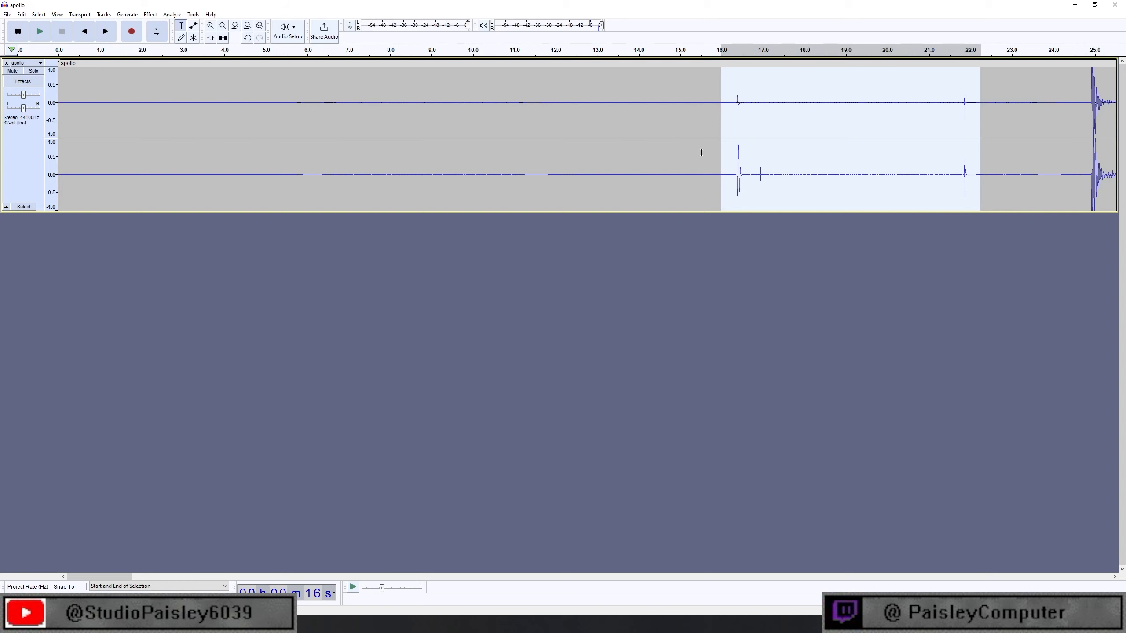
click(223, 26)
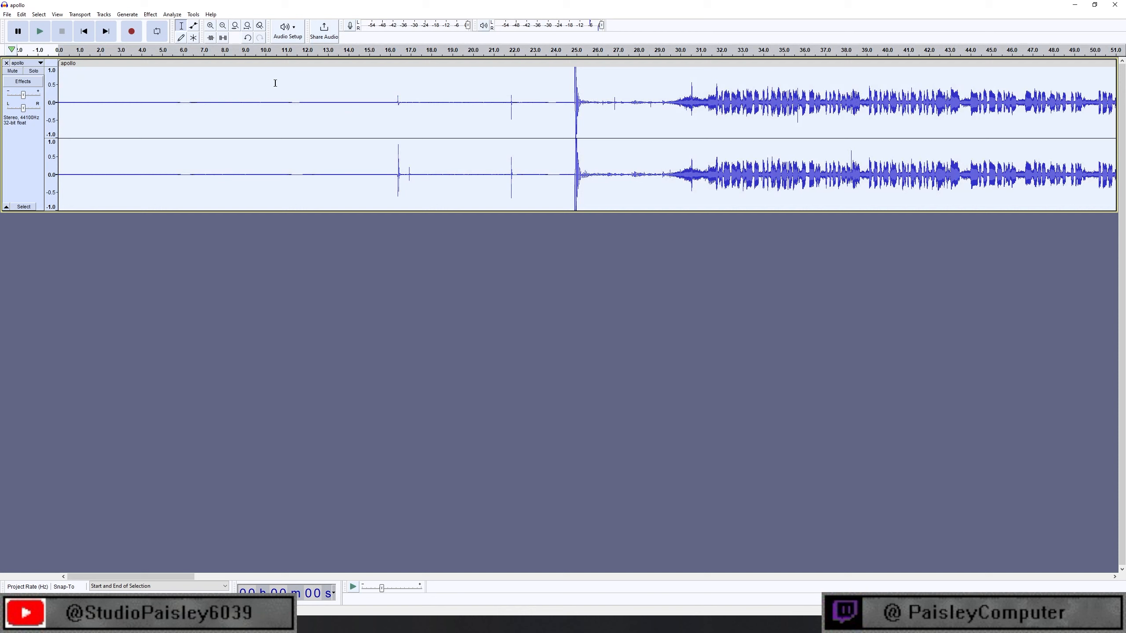
Apply Noise Reduction at 30 dB, sensitivity 20.50 to the whole track and play it back
click(149, 14)
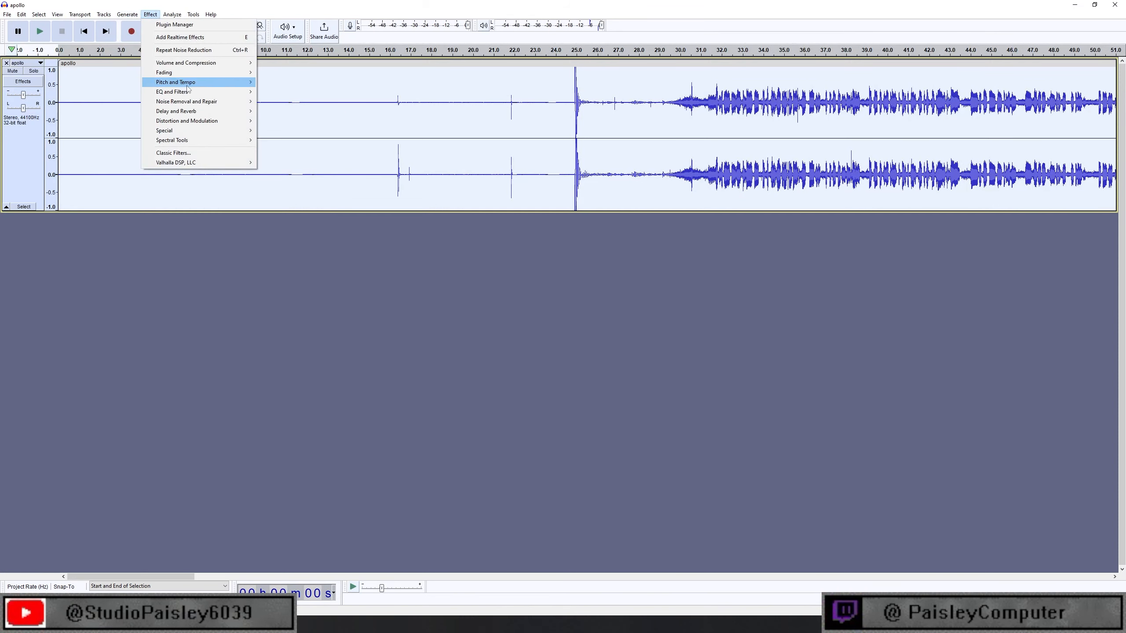
mouse_move(187, 101)
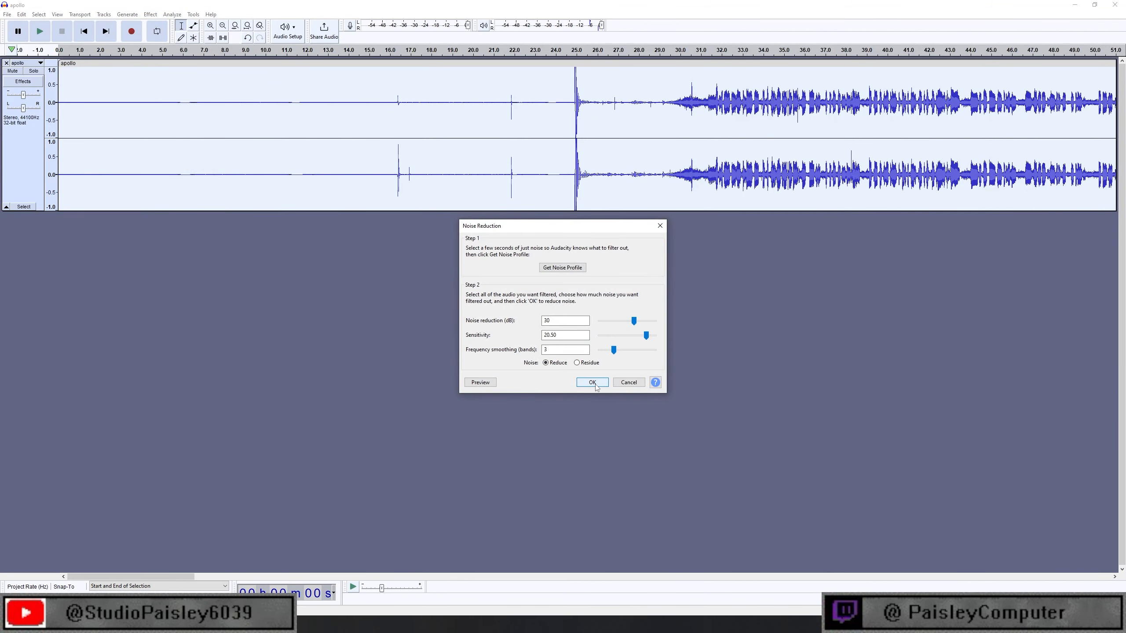
click(592, 382)
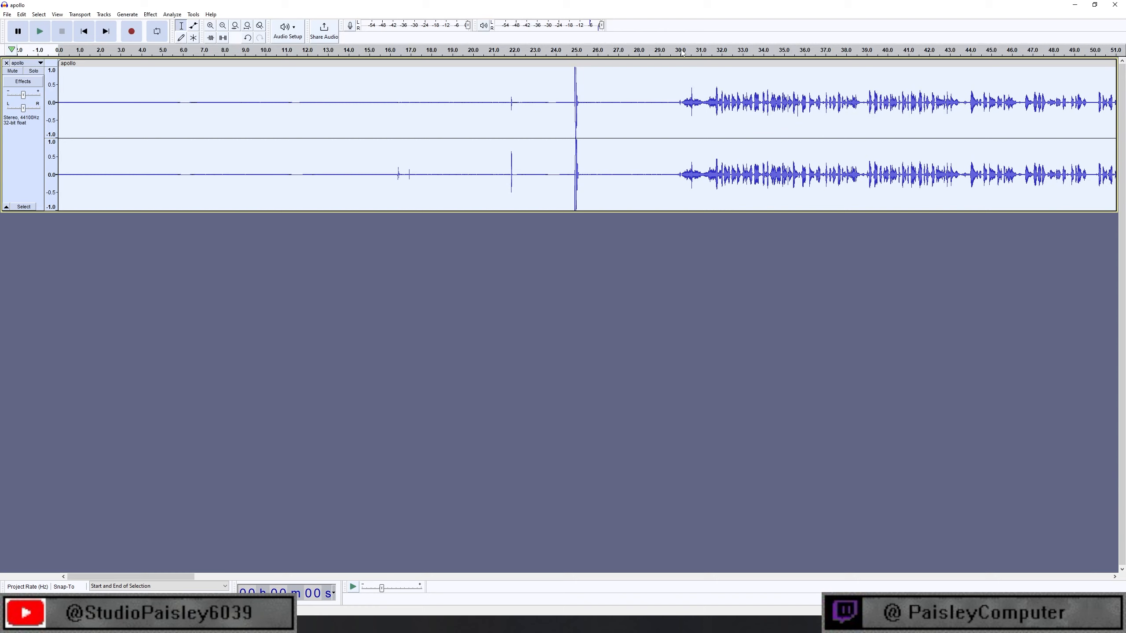
click(39, 30)
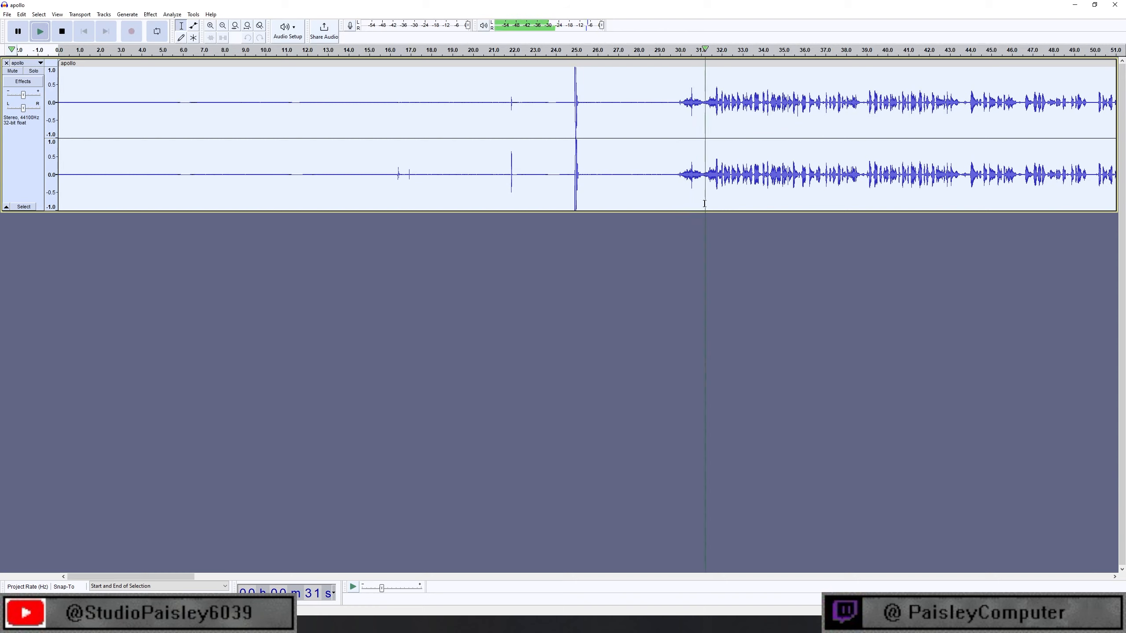